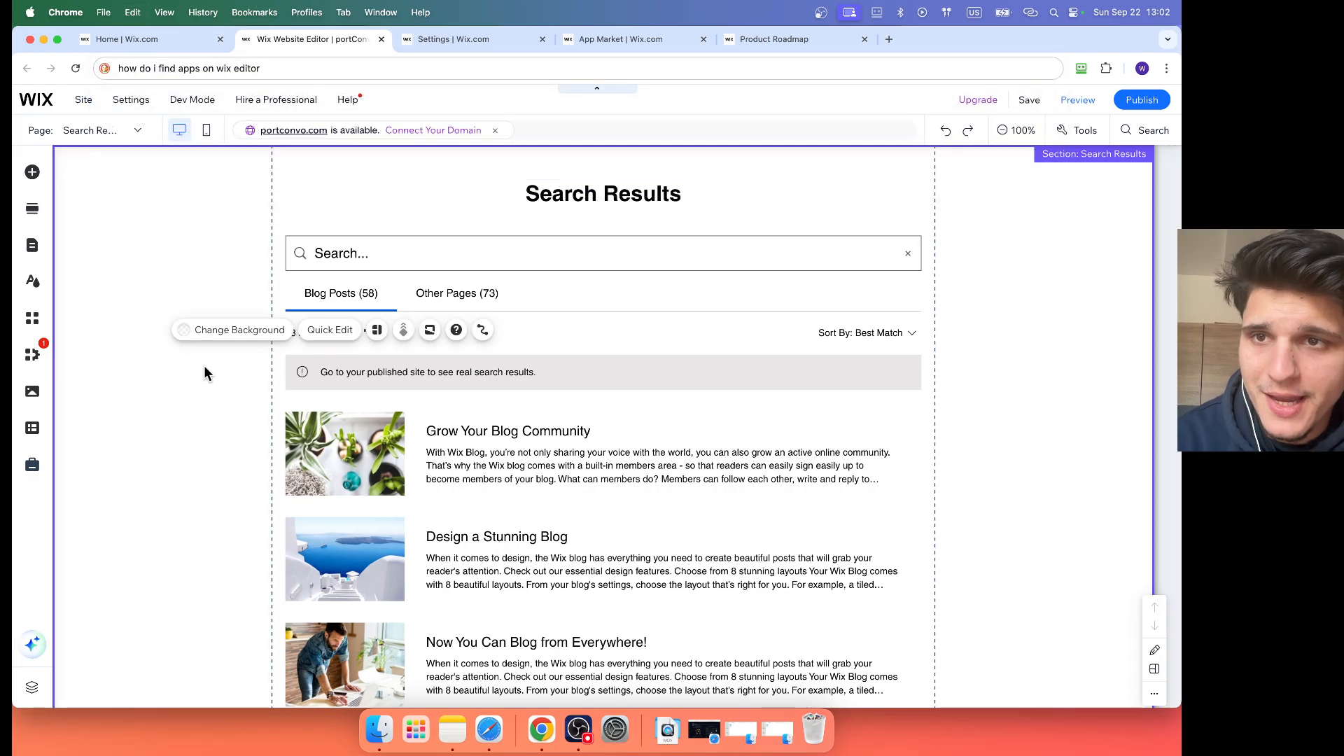
mouse_move(129, 237)
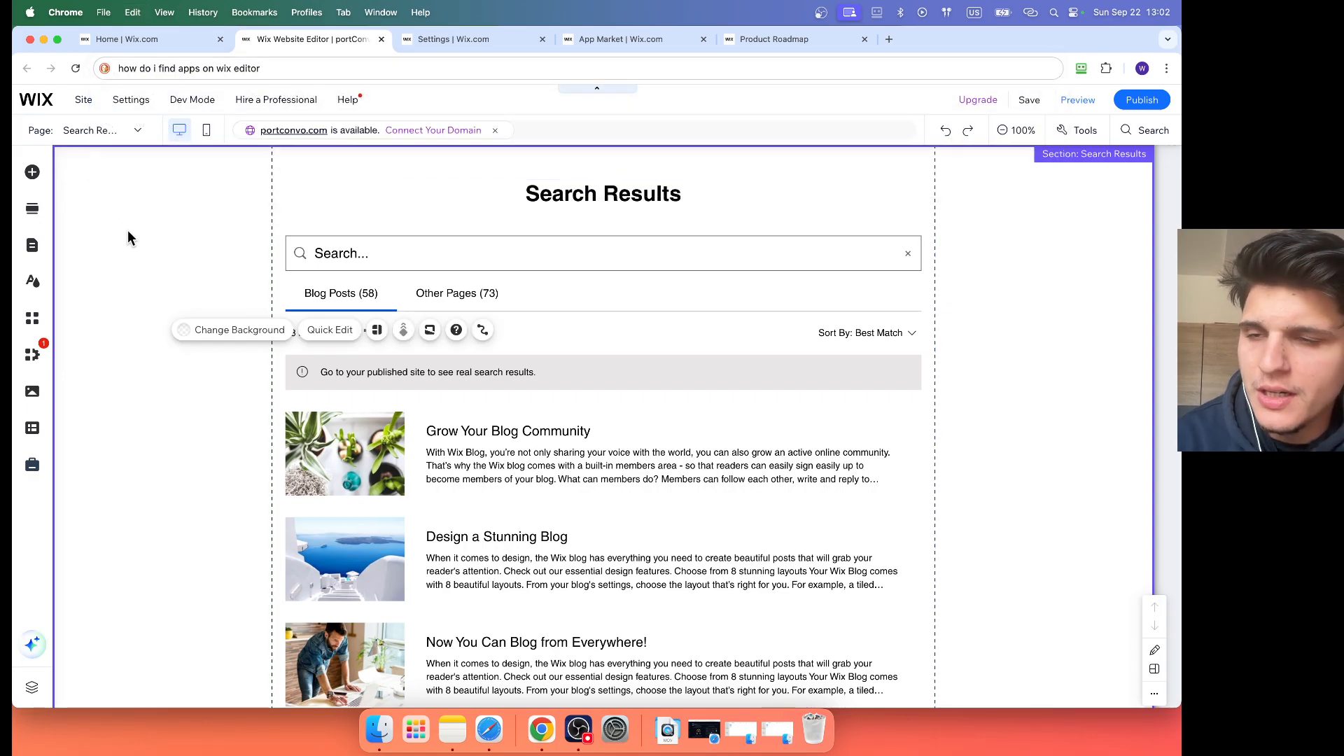
Step: Open the Site menu in the editor's top bar to reveal My Dashboard
left_click(83, 99)
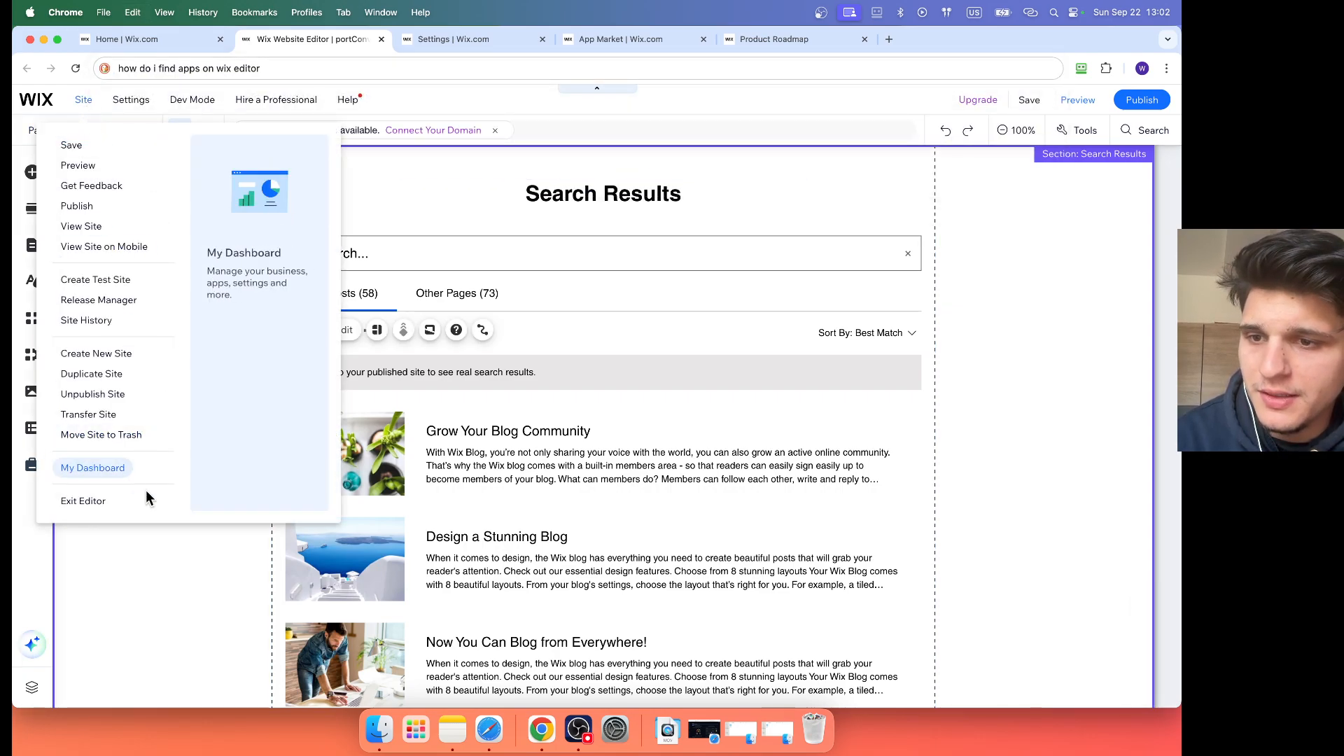
Step: From My Dashboard, search the App Market for 'online store', then return to the dashboard home
left_click(92, 467)
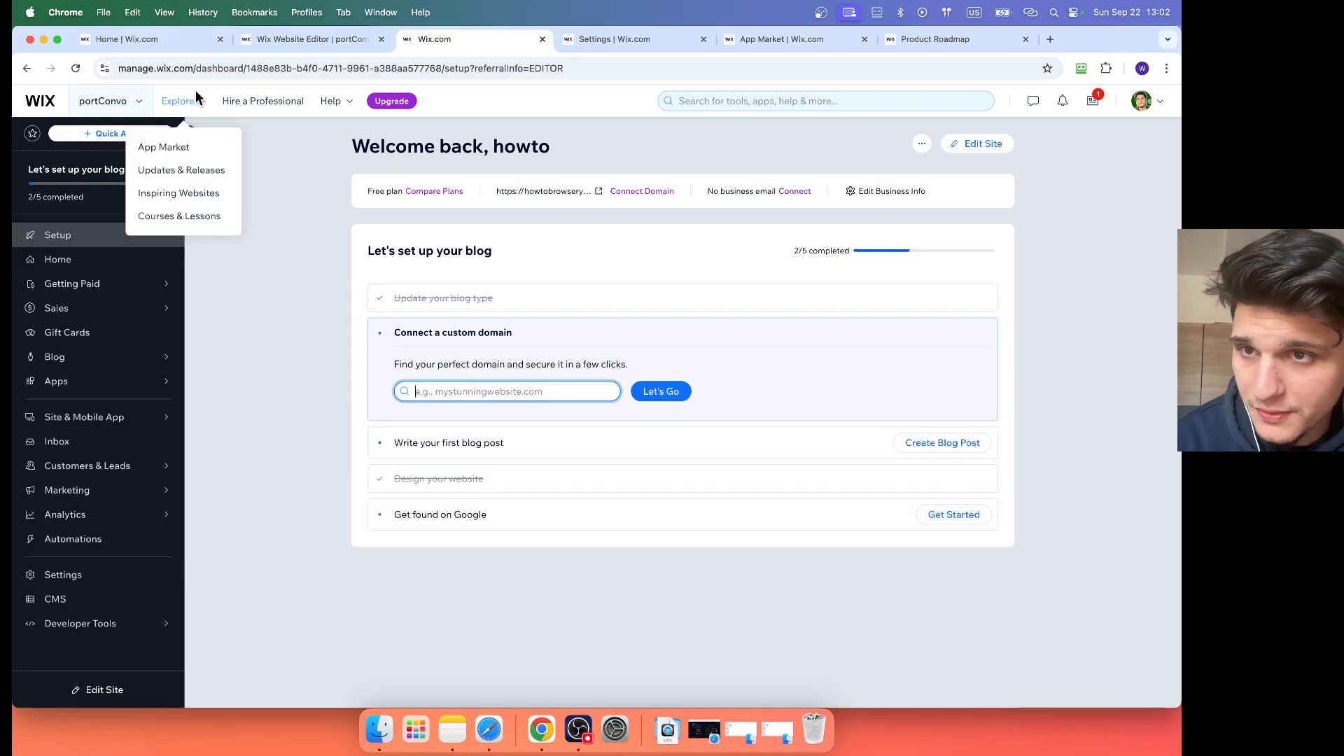
left_click(163, 146)
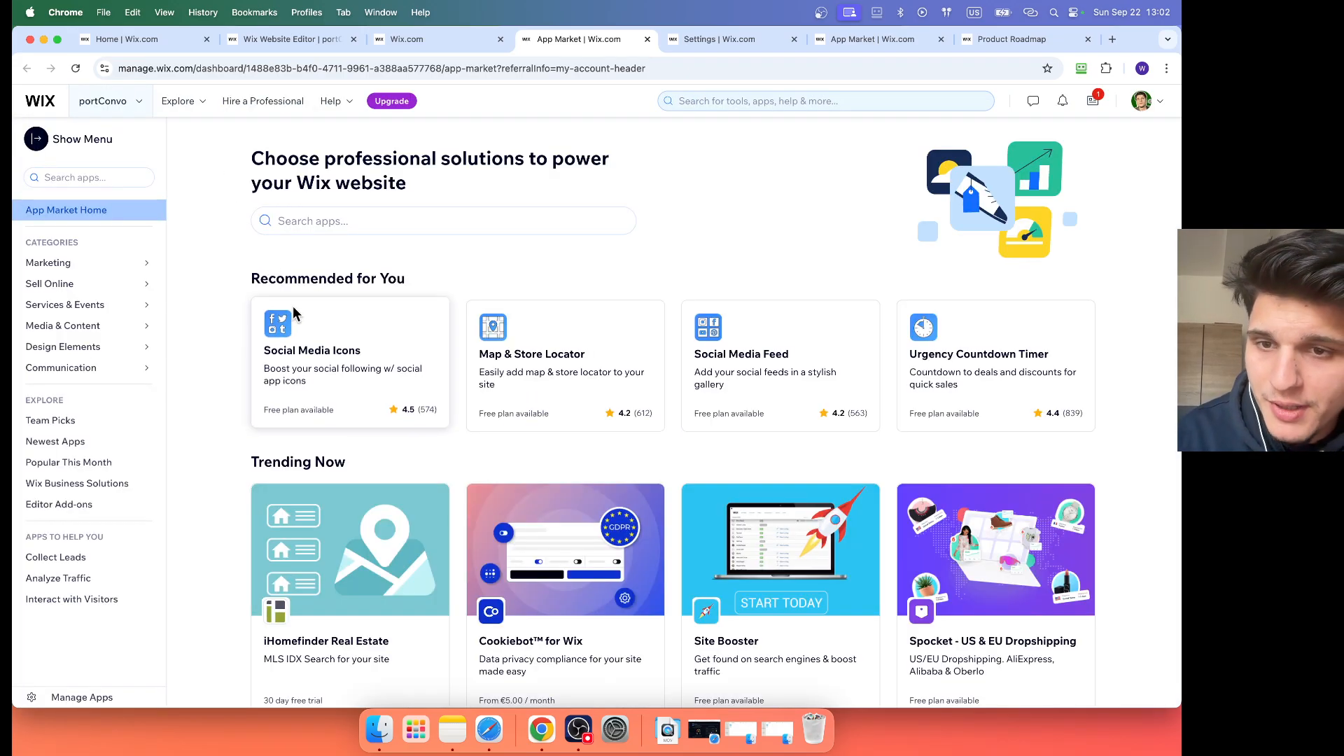
left_click(442, 220)
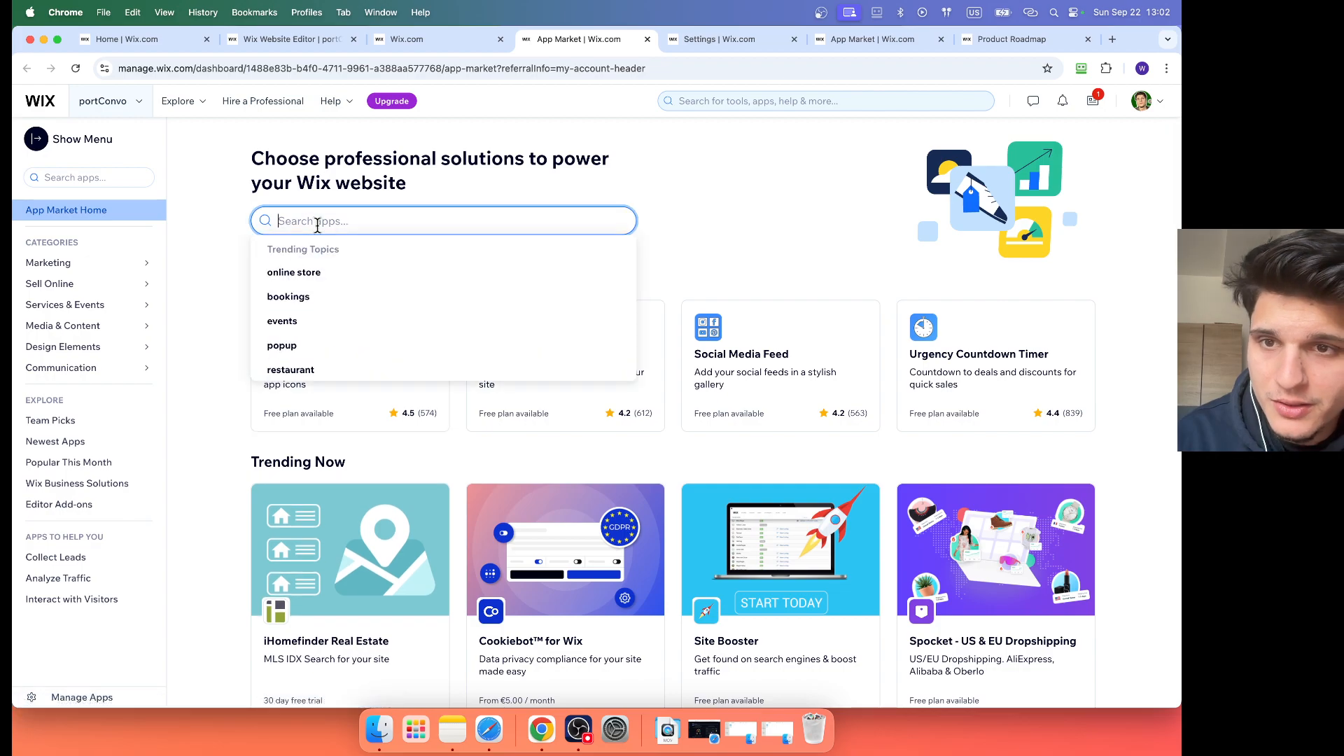
mouse_move(287, 295)
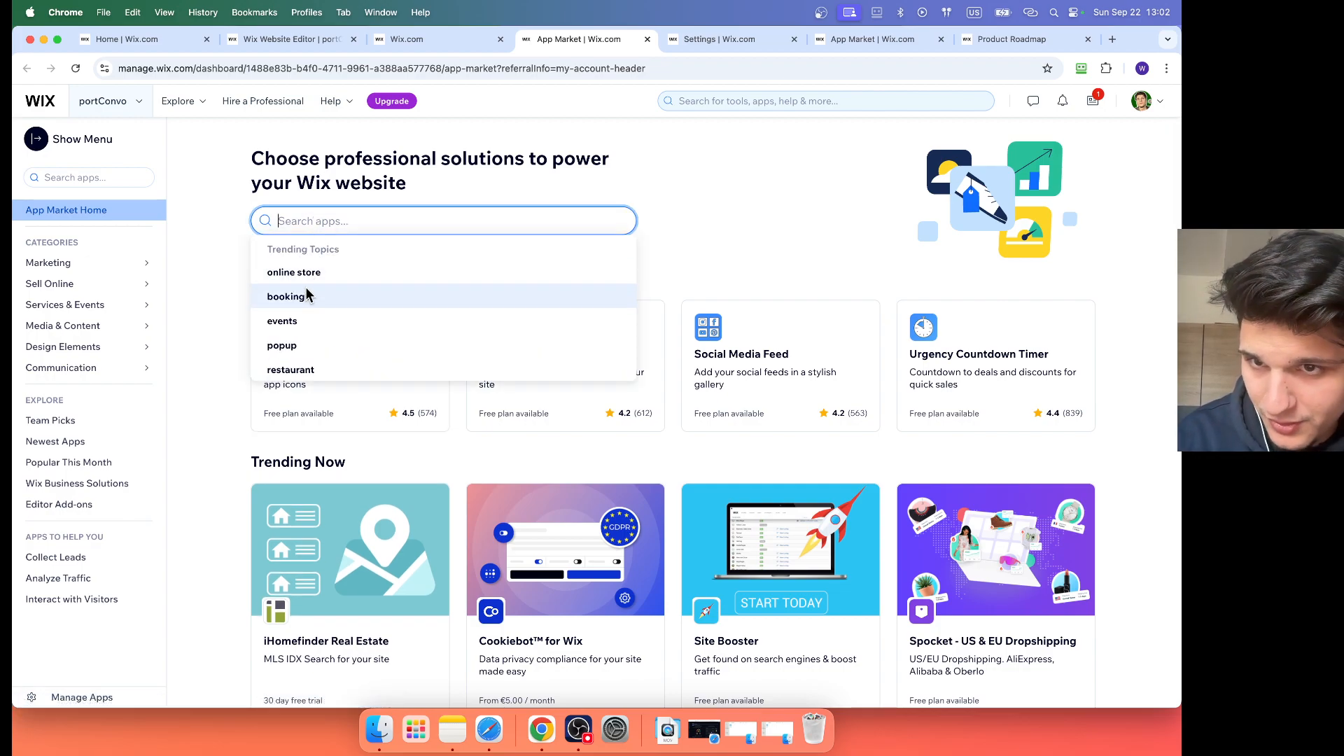
left_click(293, 271)
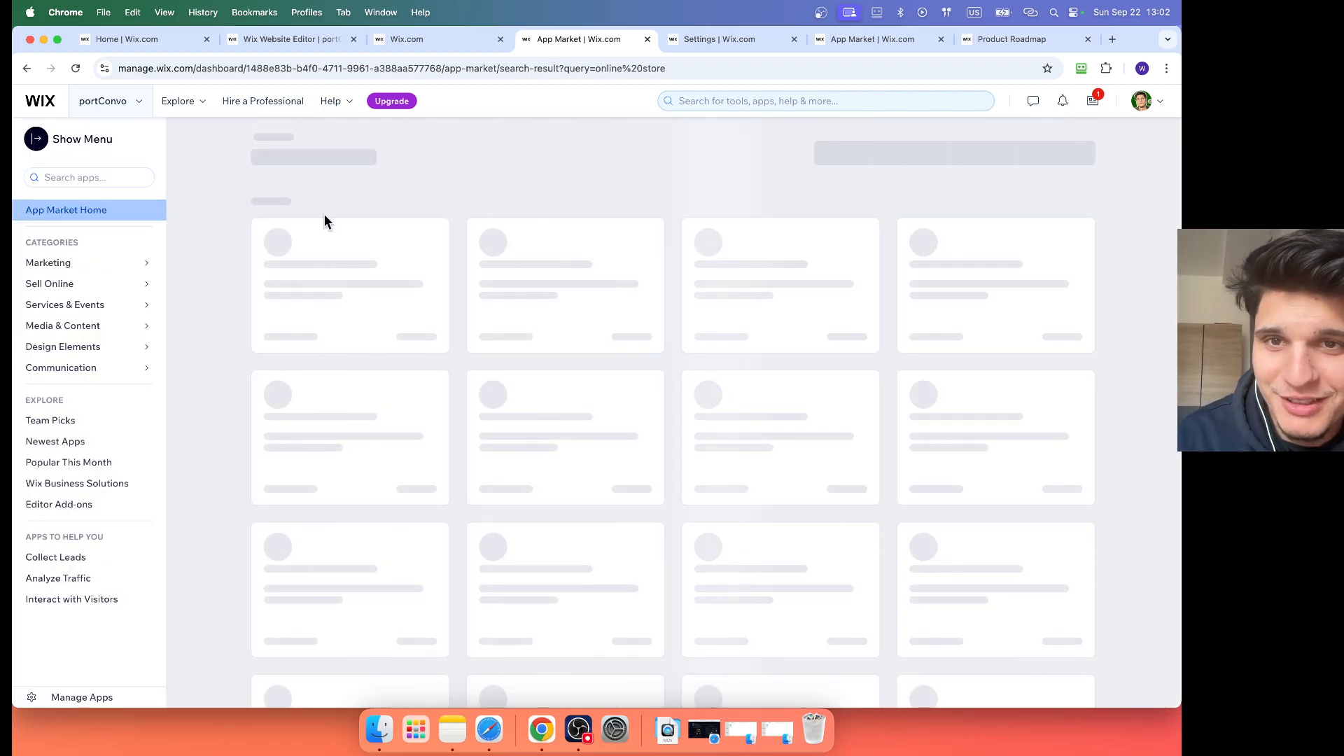
left_click(437, 38)
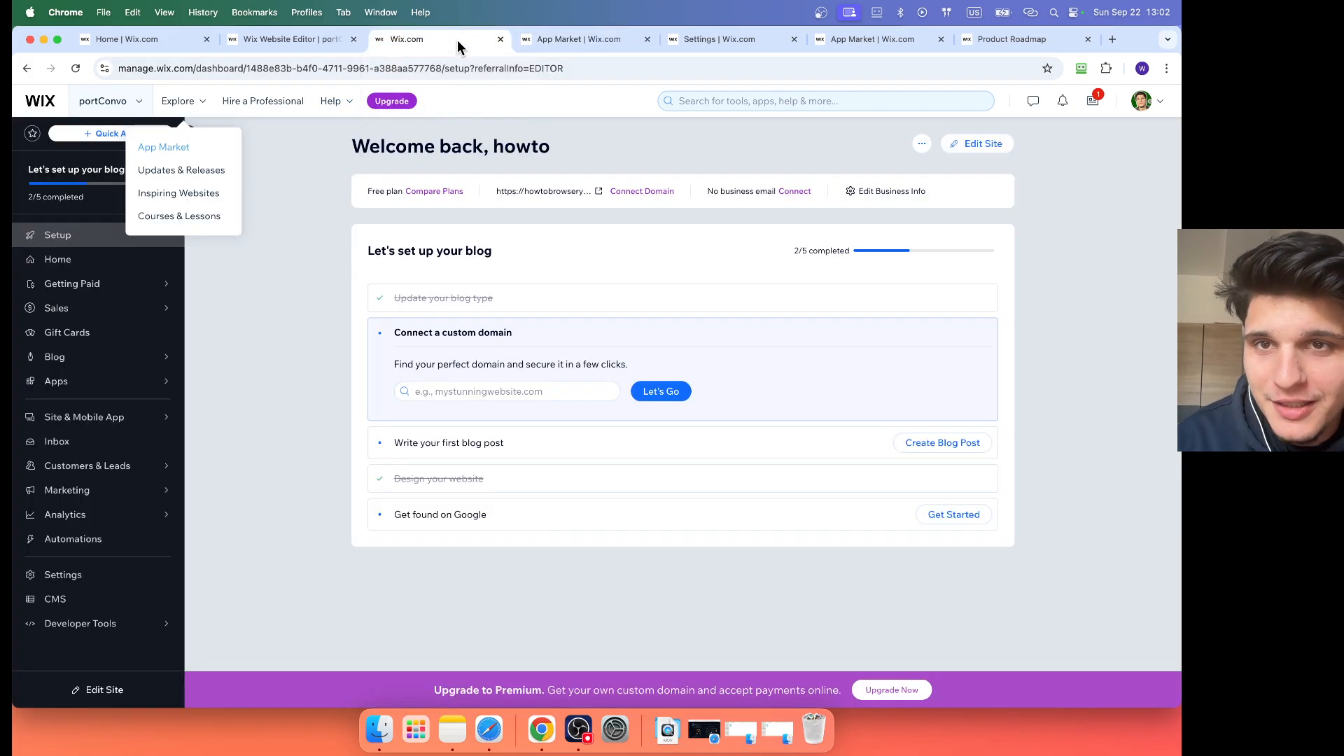
Step: Back in the editor, search Add Apps for 'blog' to find the installed Wix Blog app
left_click(291, 38)
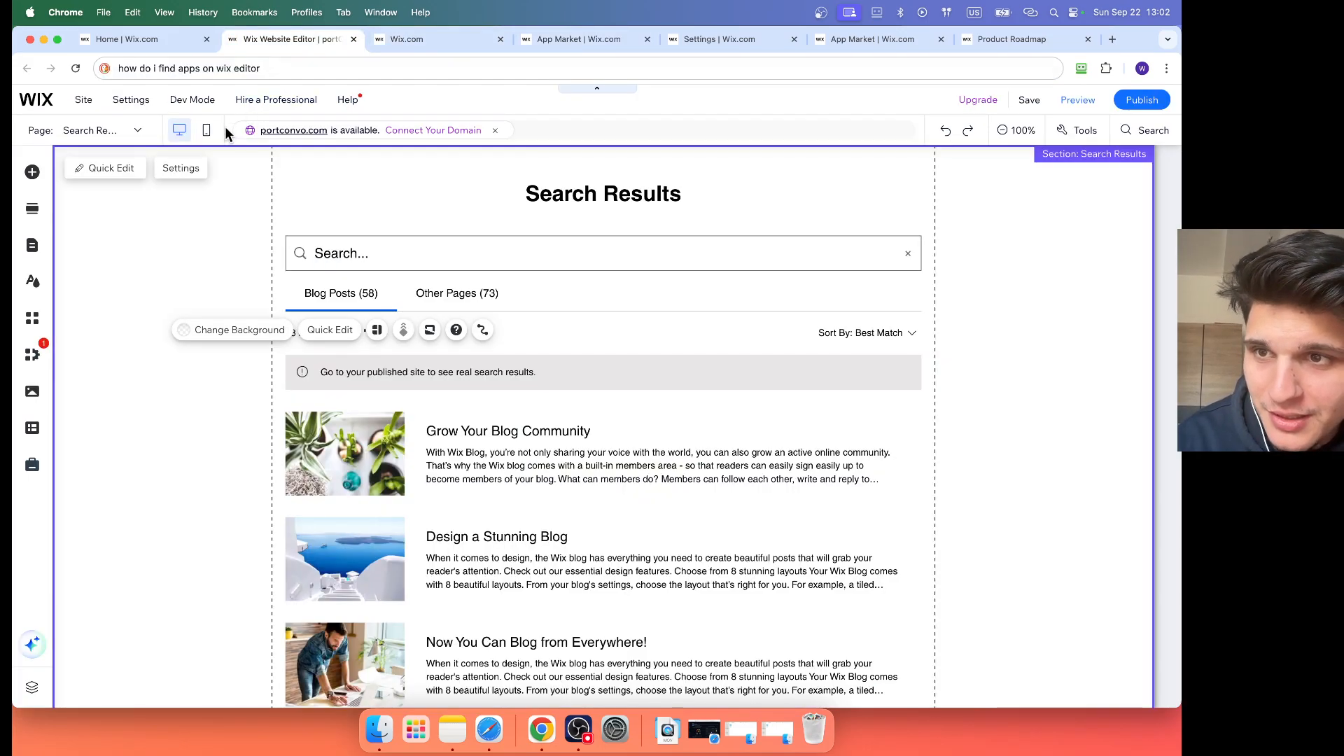
mouse_move(32, 318)
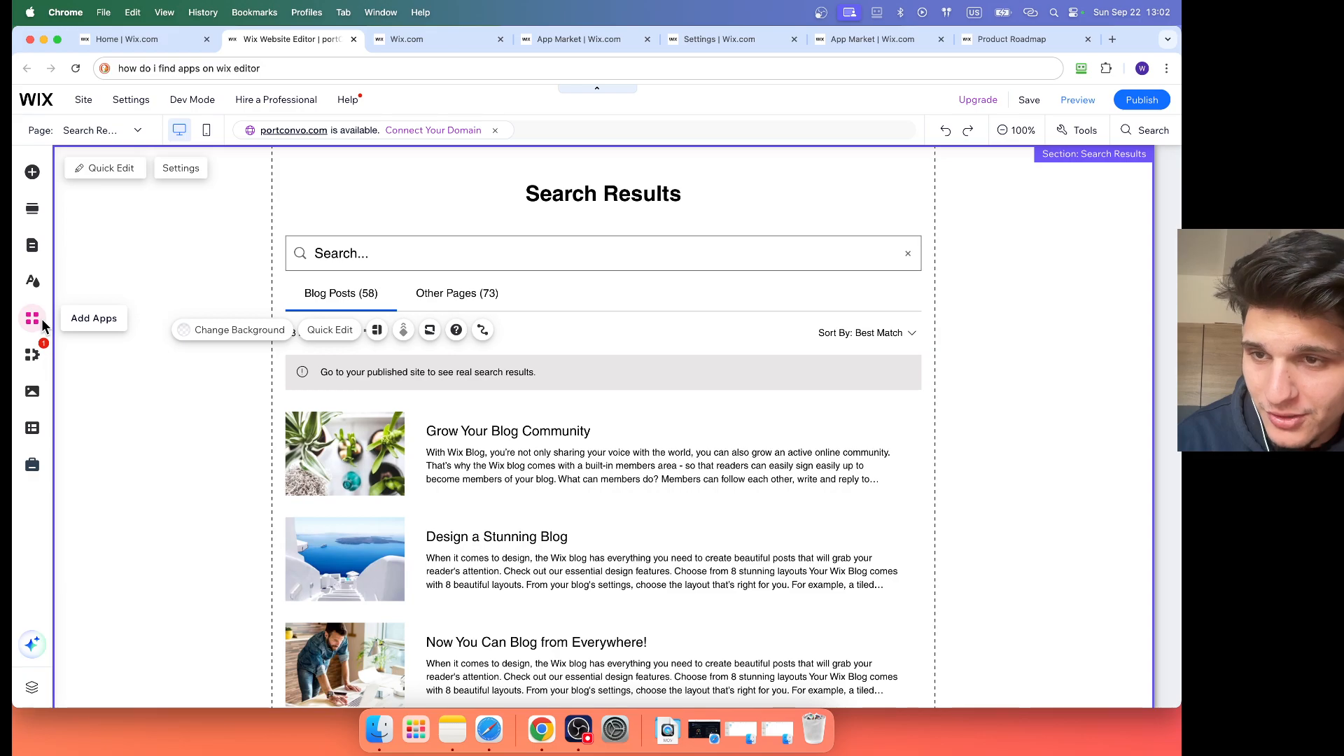
left_click(31, 318)
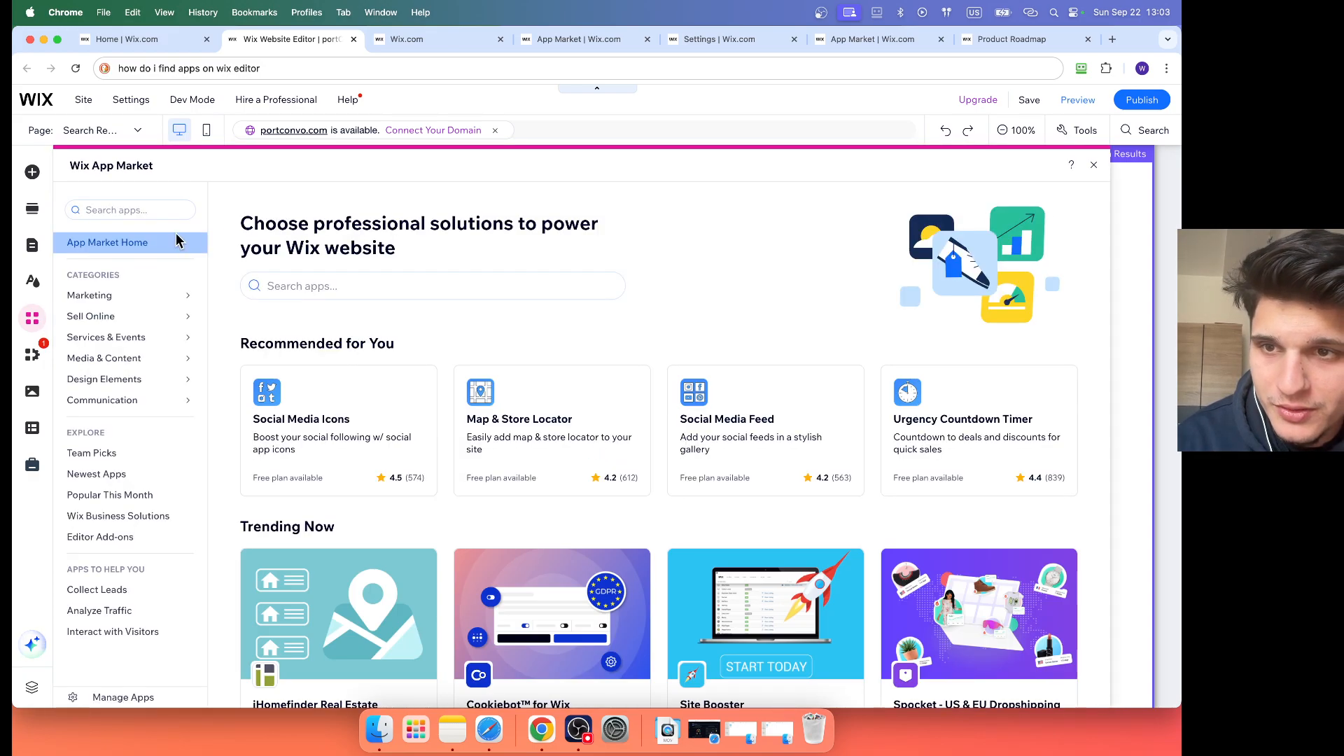
type("blog")
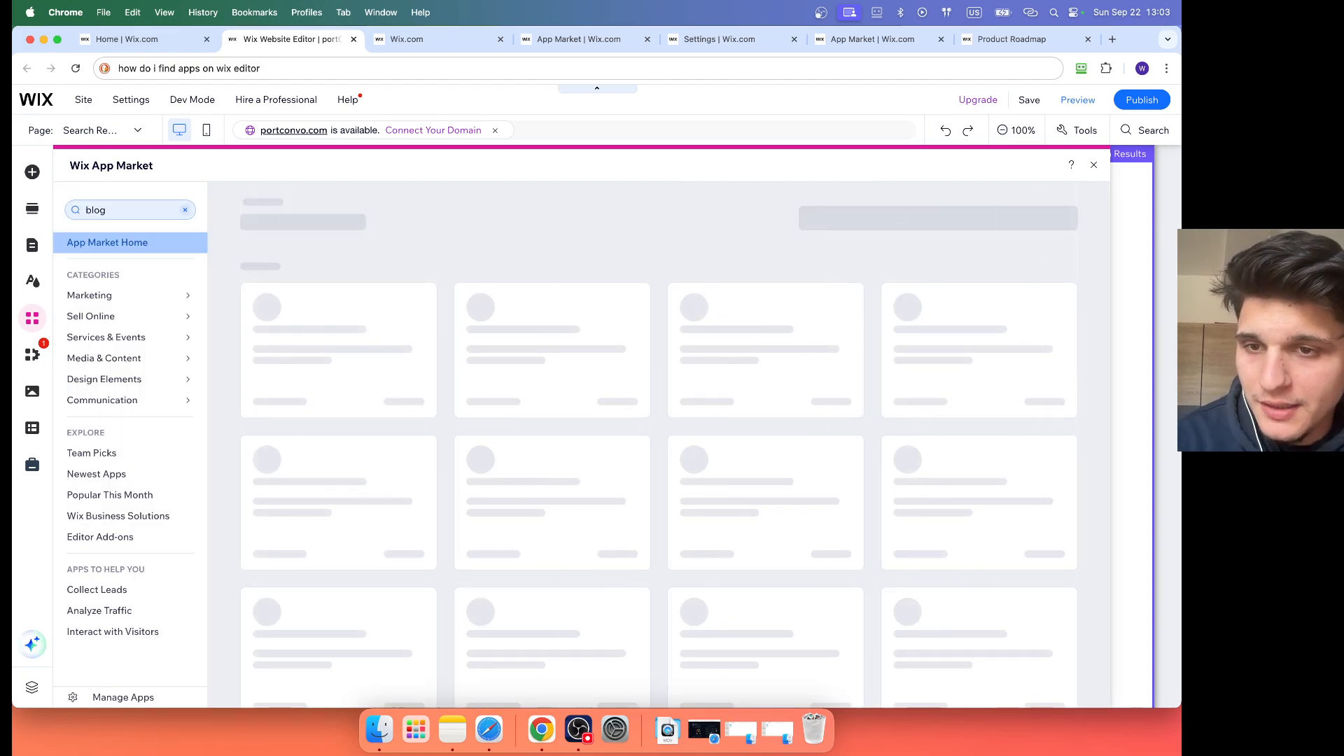
key("Return")
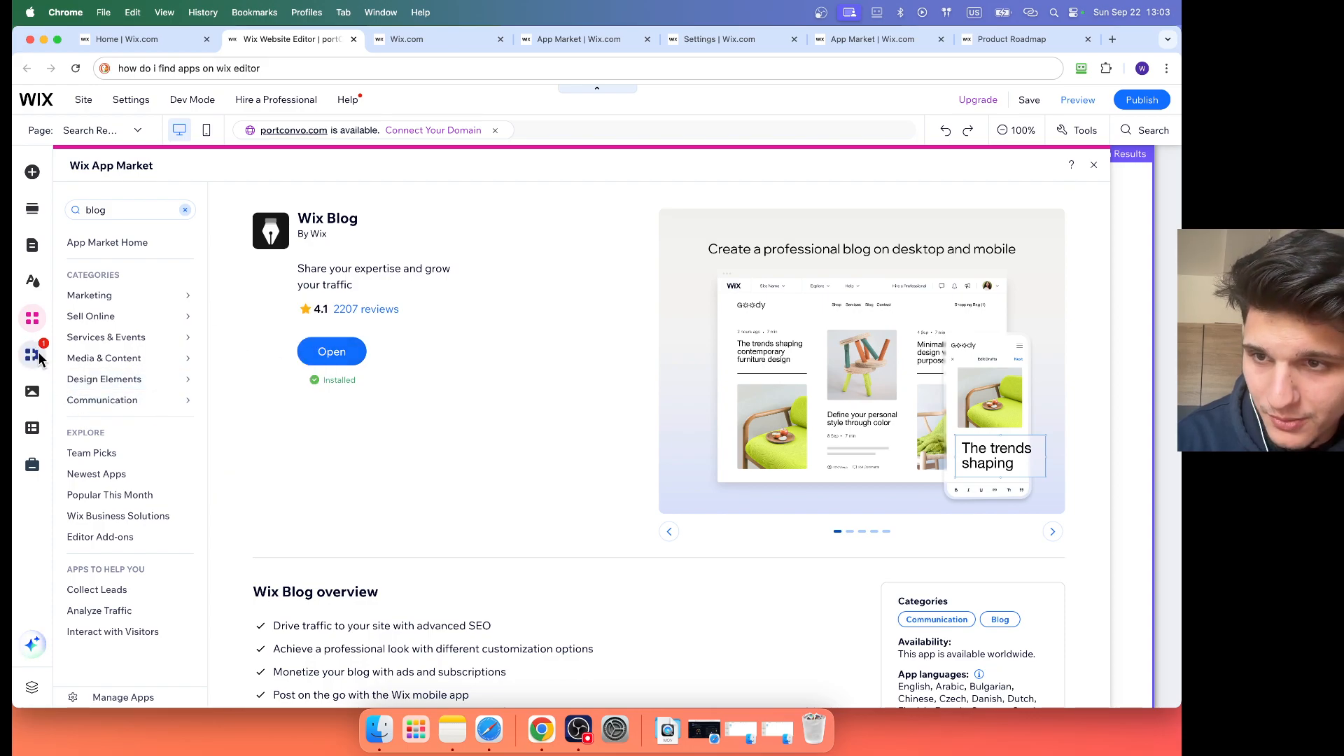
Step: Open the My Business panel on Wix Blog with its setup task and management options
left_click(32, 354)
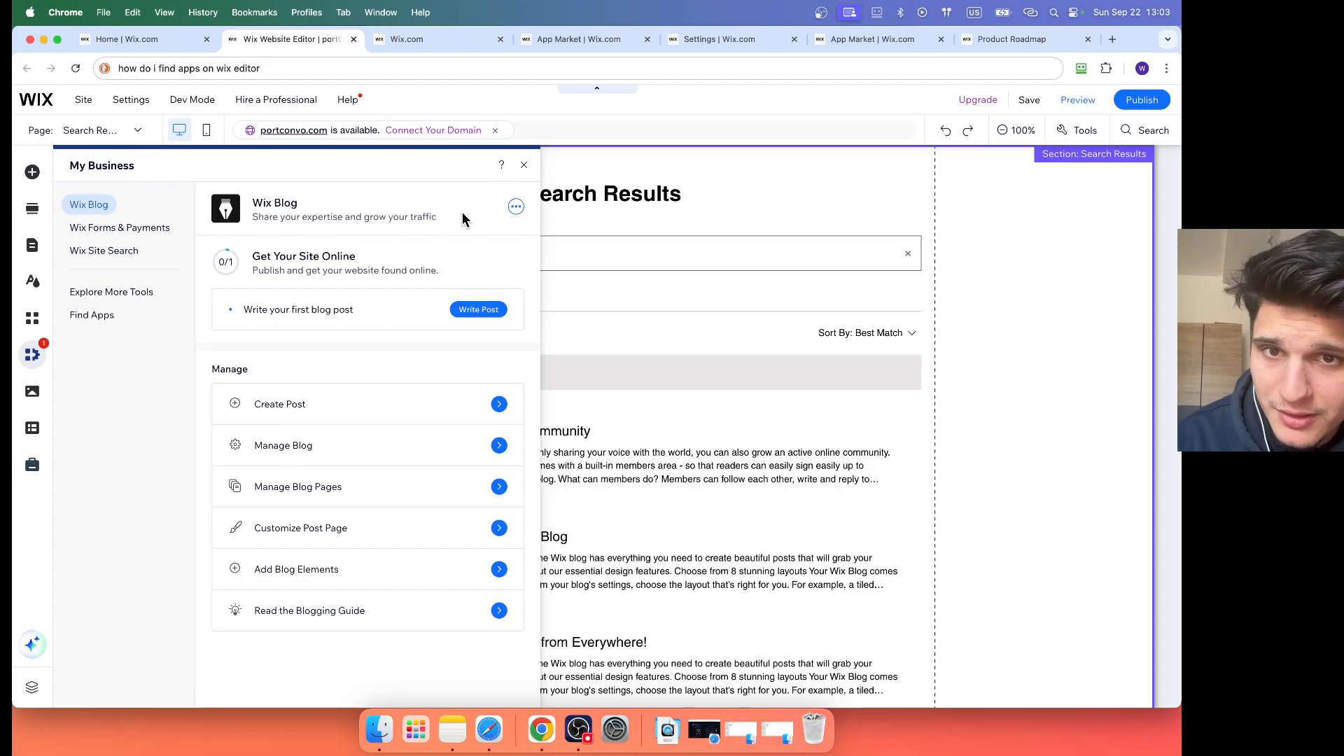
left_click(515, 206)
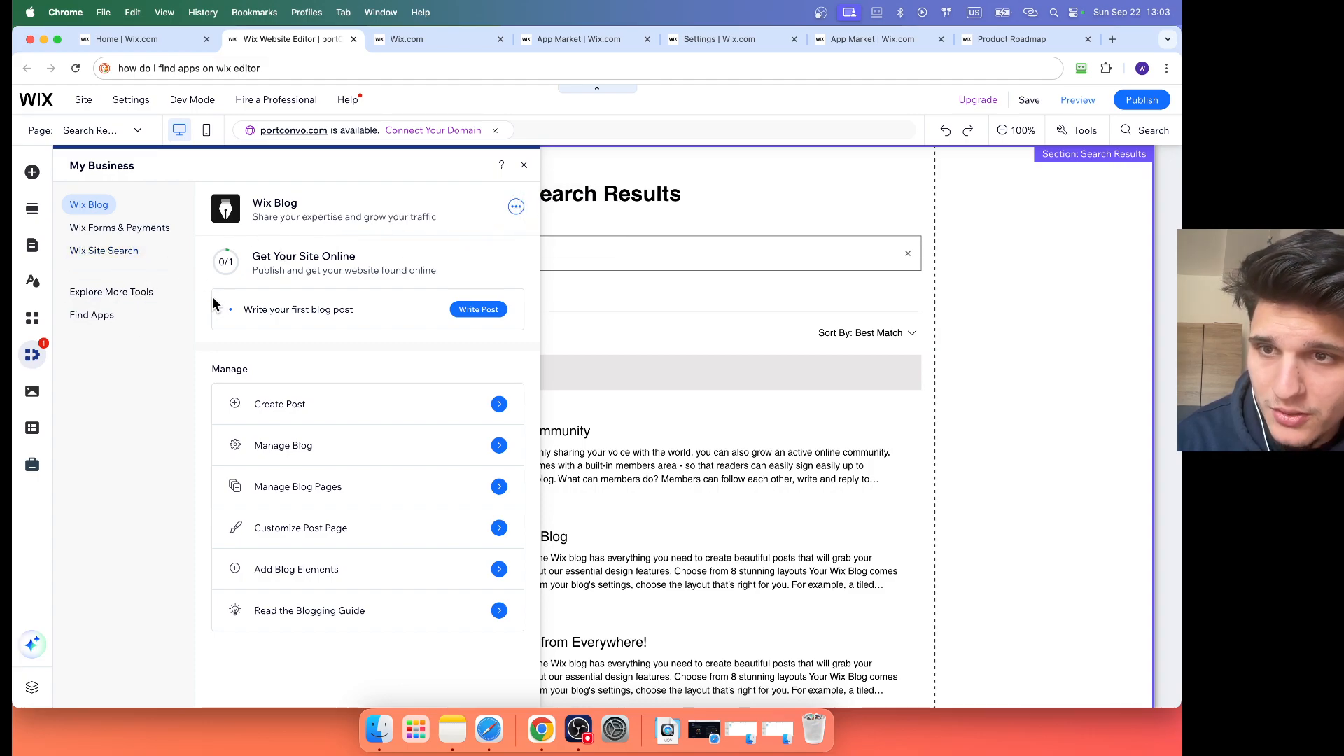
Step: Browse Explore More Tools, including Email Marketing, eBay Shop, Subscriptions and Coupons
left_click(111, 291)
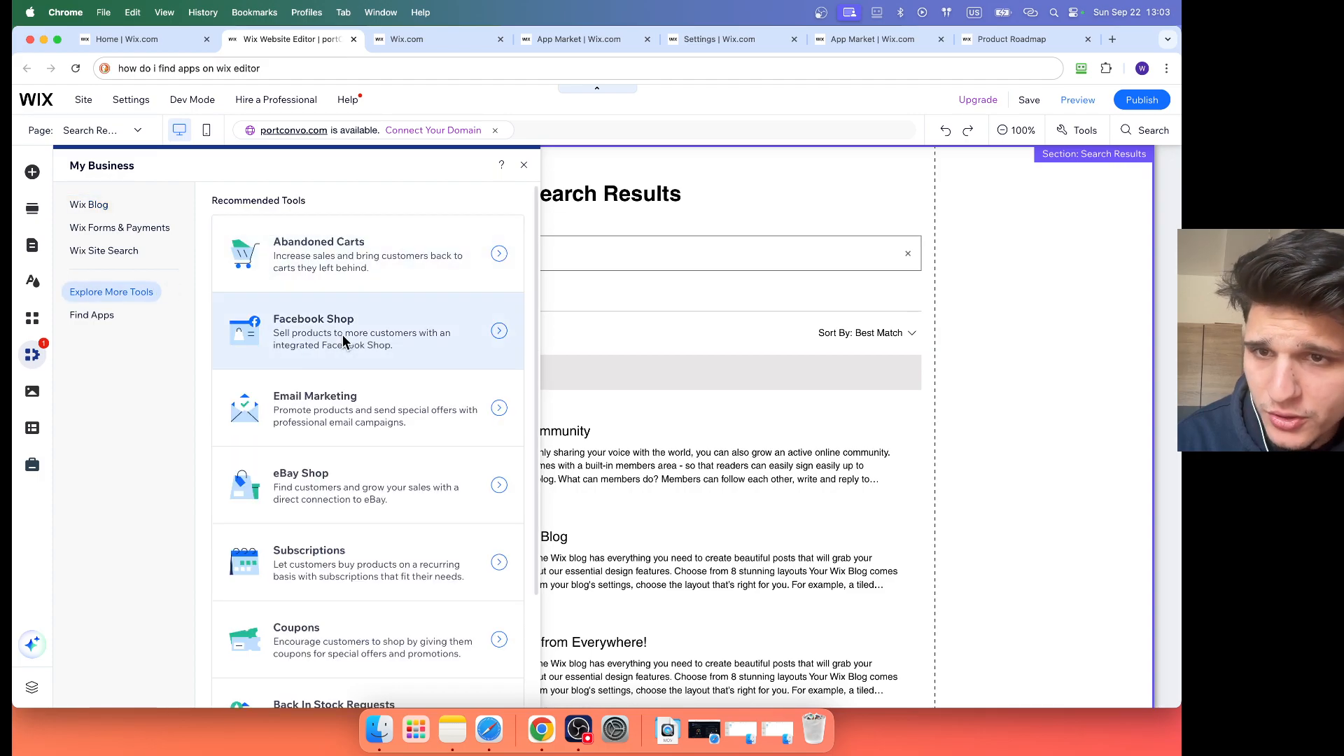
scroll("down", 3)
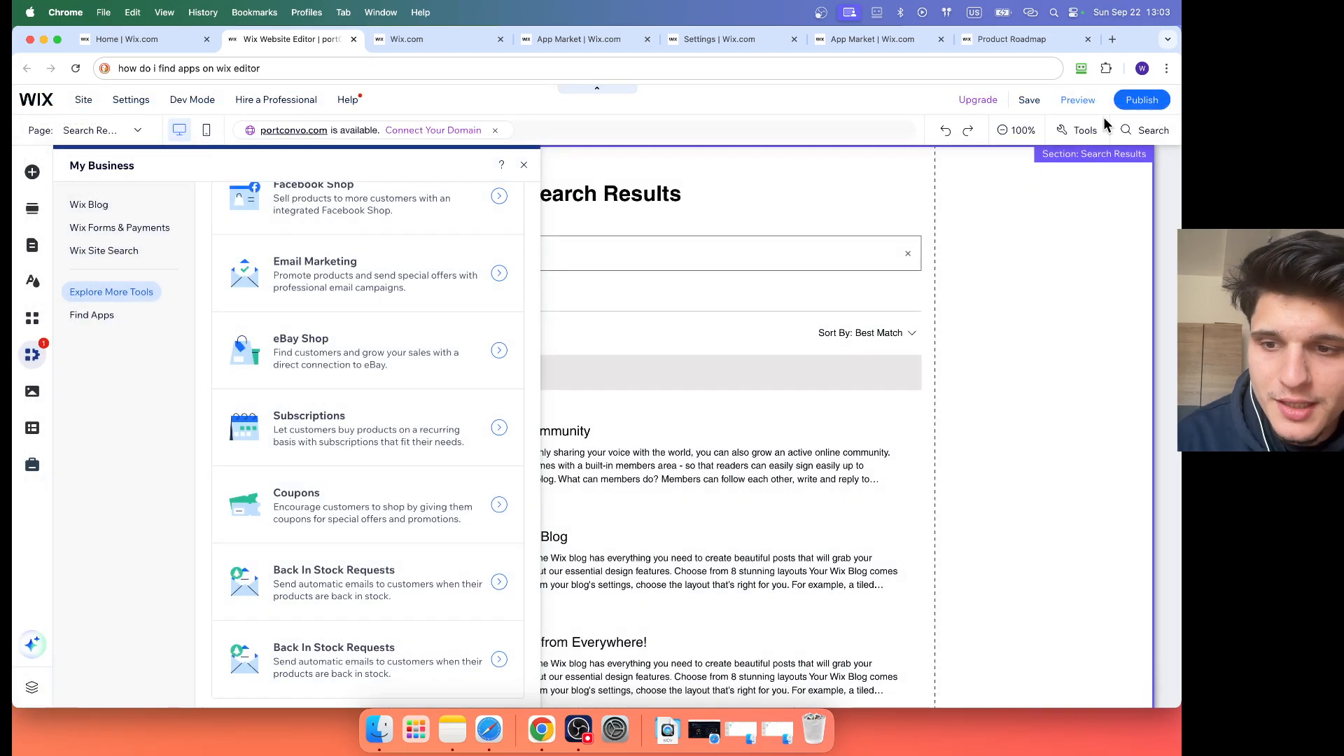
Step: Browse the Find Apps list: Wix Stores, Bookings, Restaurants, Events and Pricing Plans
left_click(91, 314)
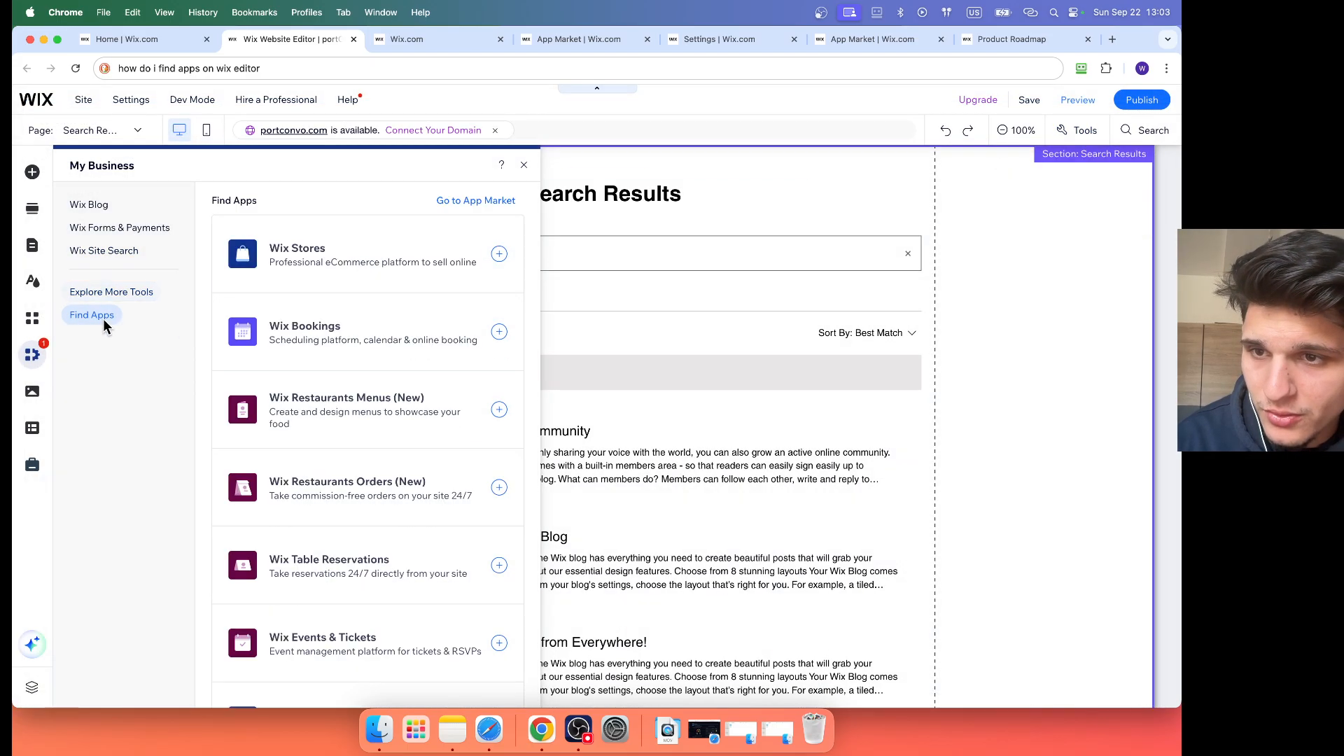
scroll("up", 3)
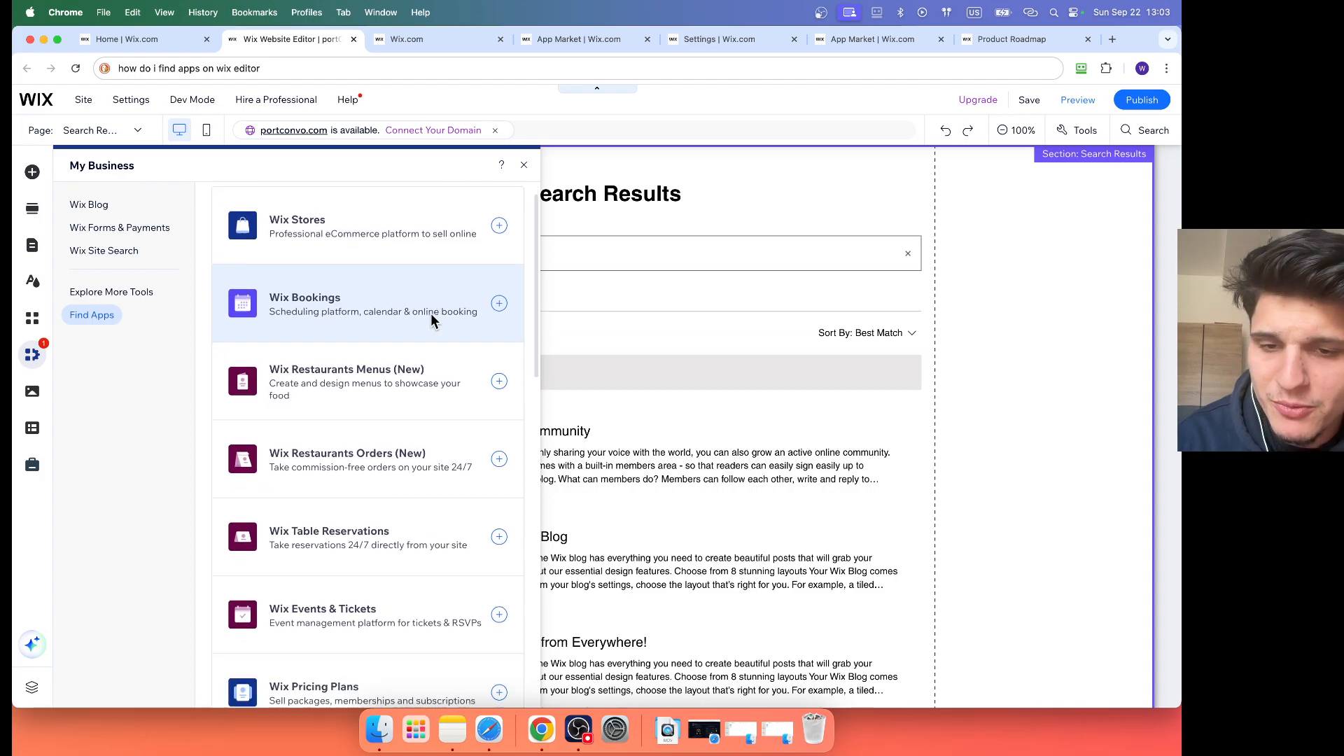
scroll("down", 3)
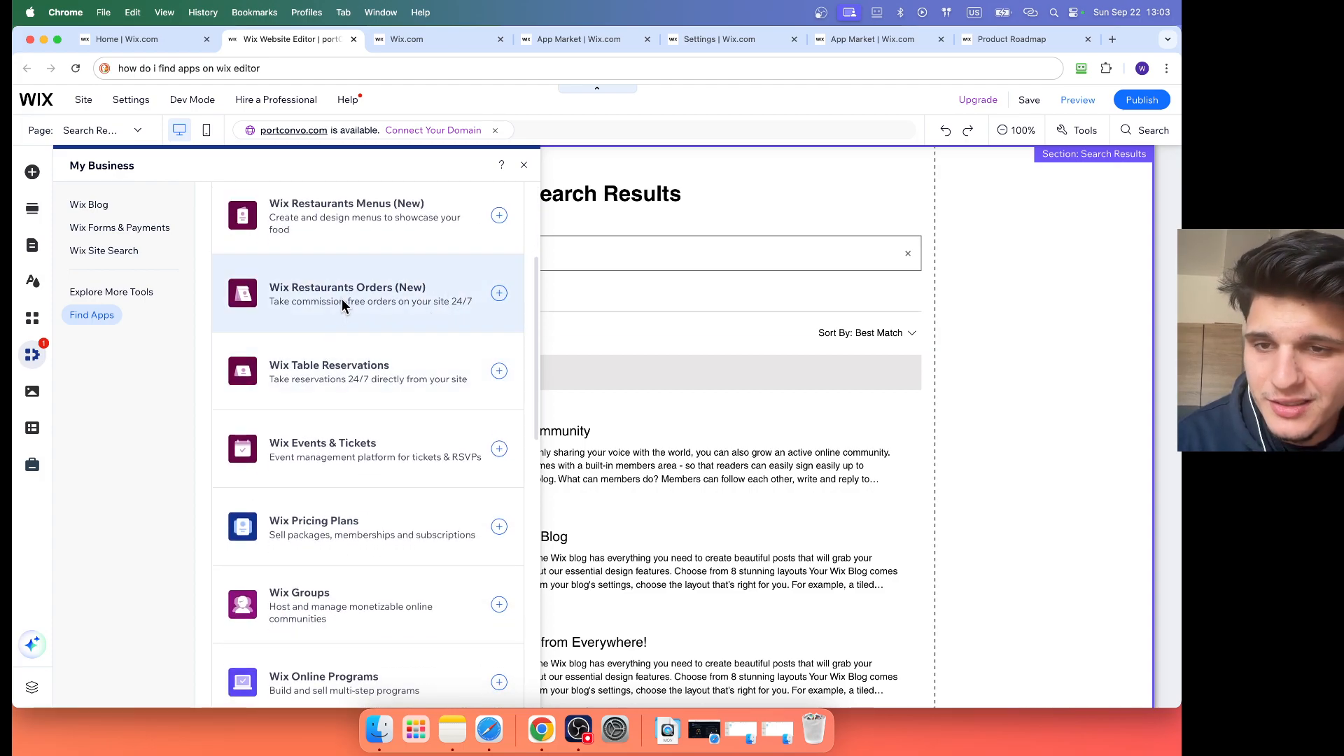
mouse_move(287, 426)
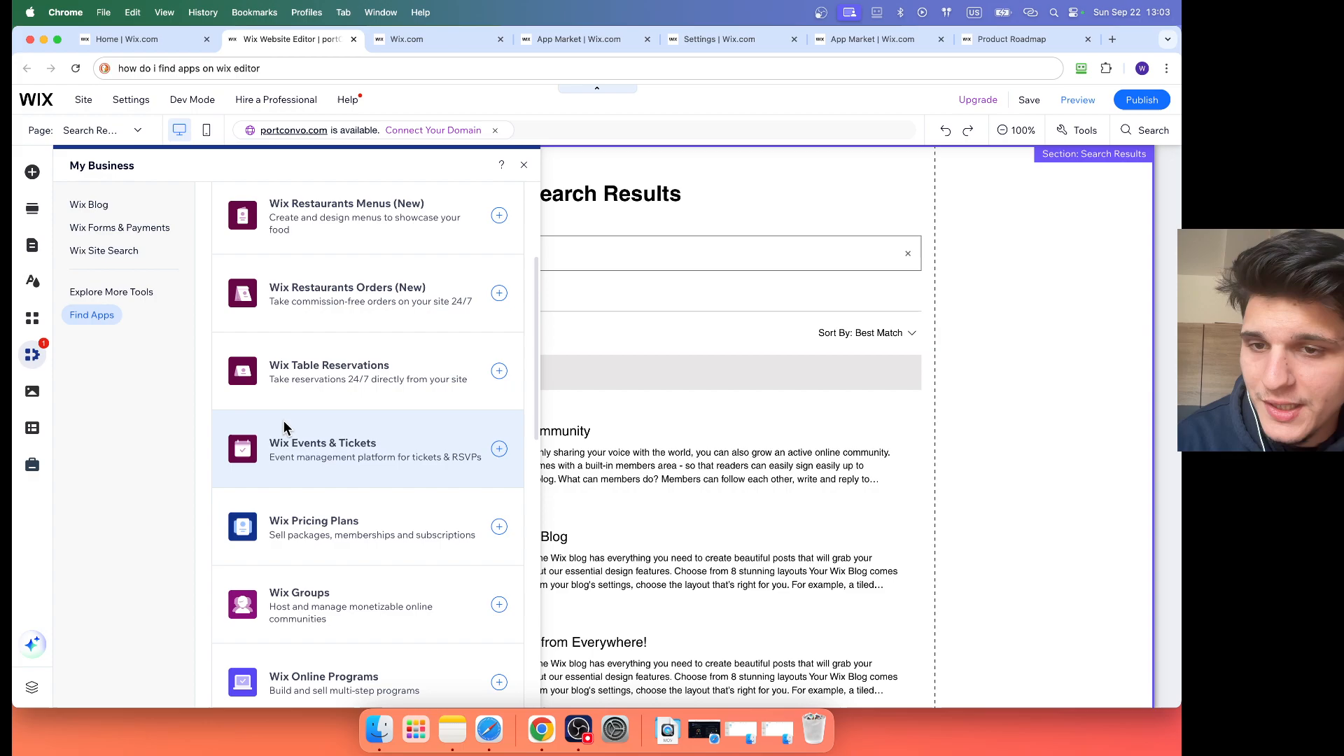
Step: Select Wix Site Search and open its app menu showing Learn More and Delete App
left_click(103, 250)
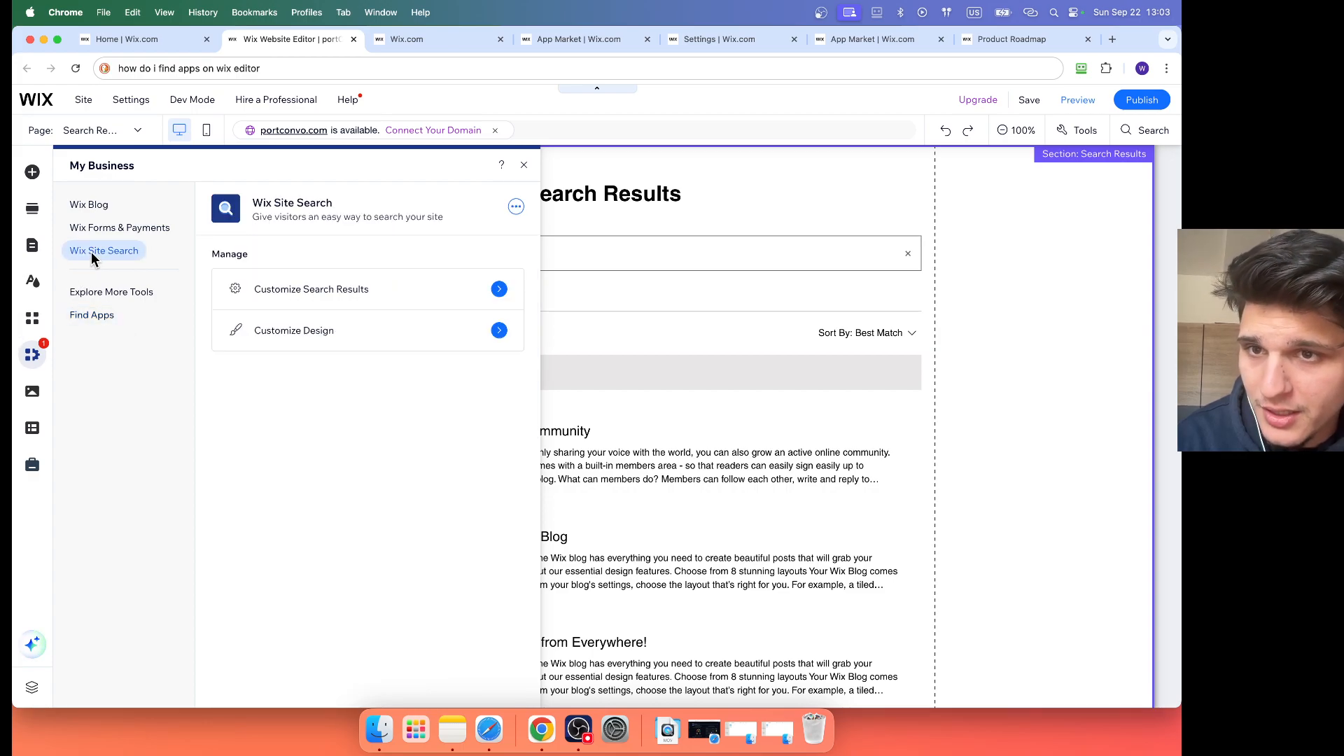
mouse_move(510, 206)
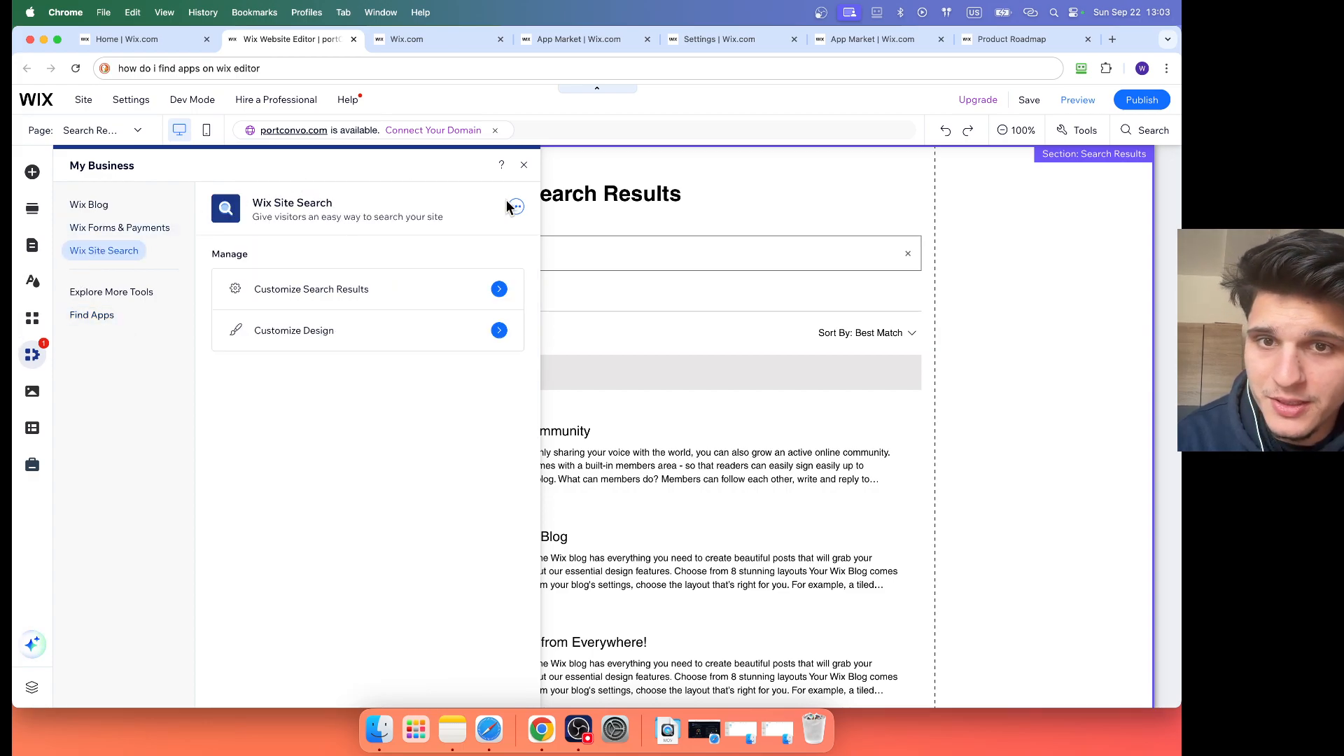
left_click(515, 207)
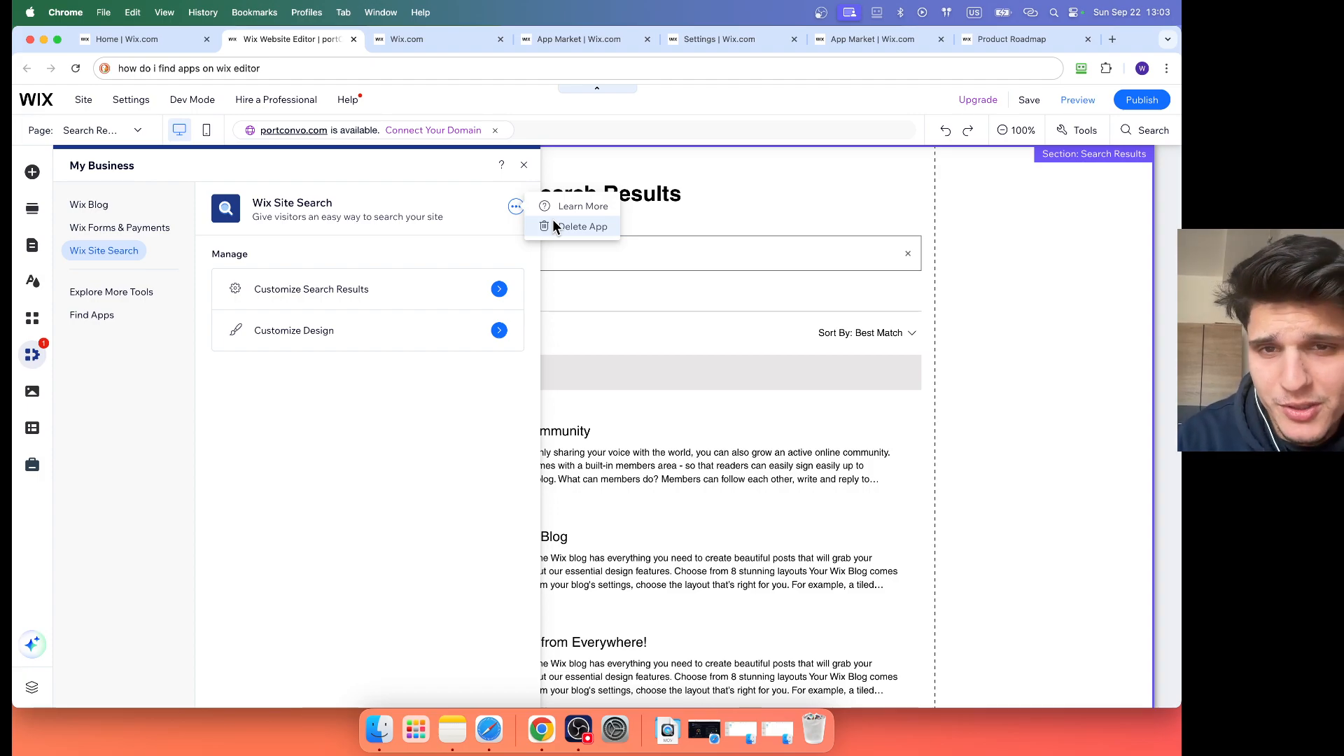
mouse_move(634, 458)
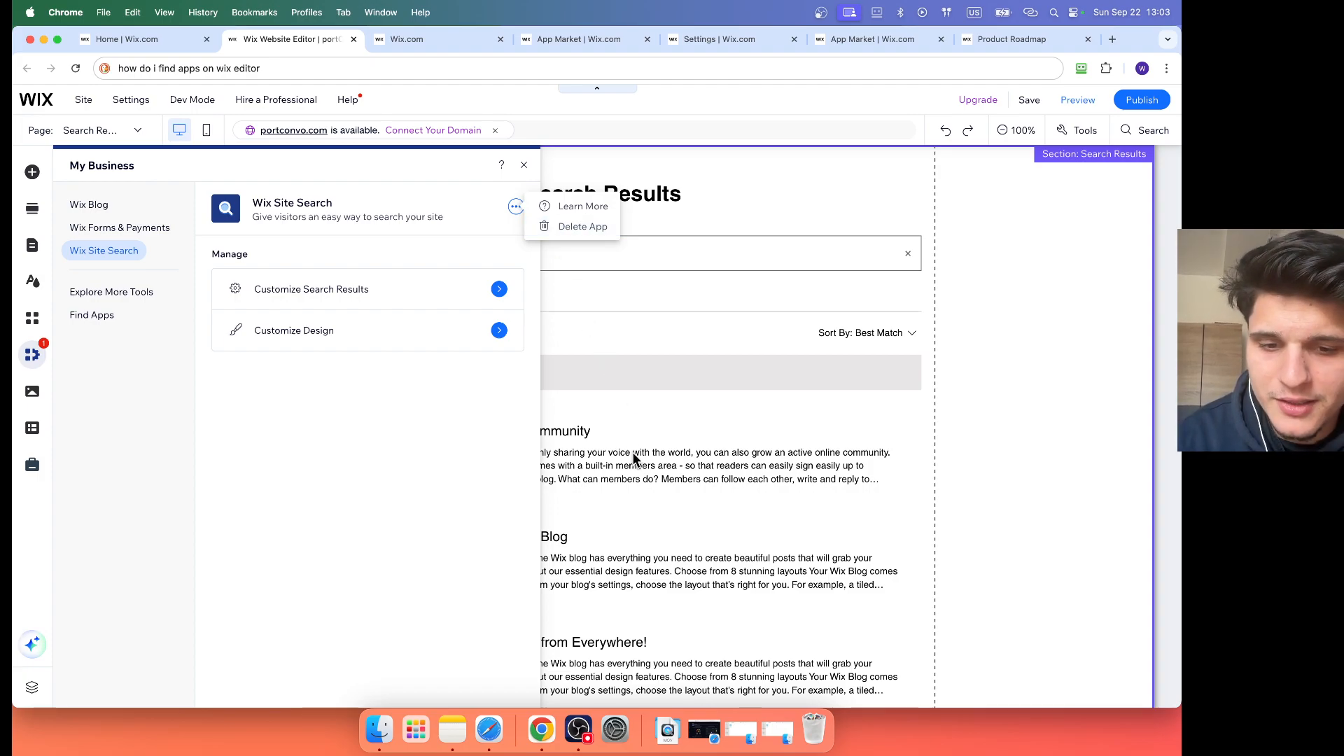